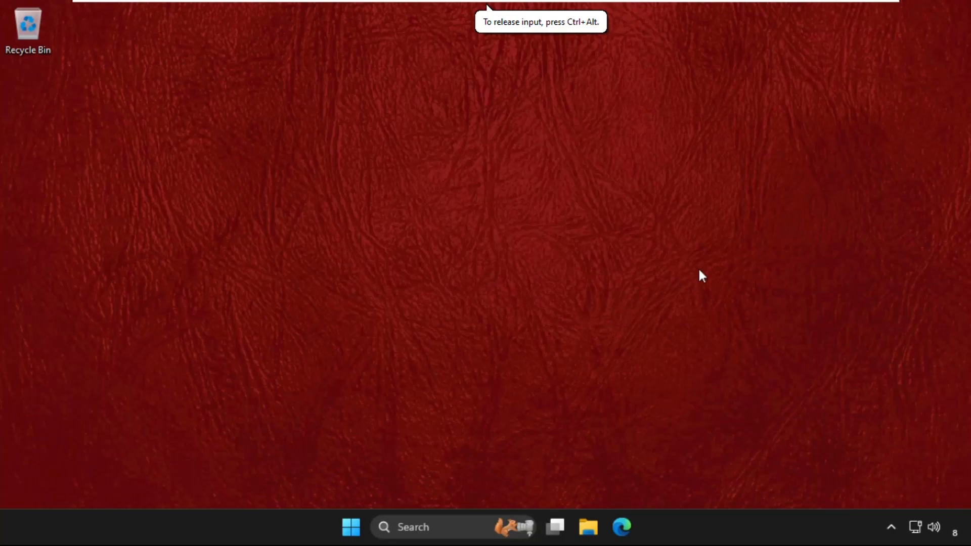
{"action": "mouse_move", "coordinate": [718, 234]}
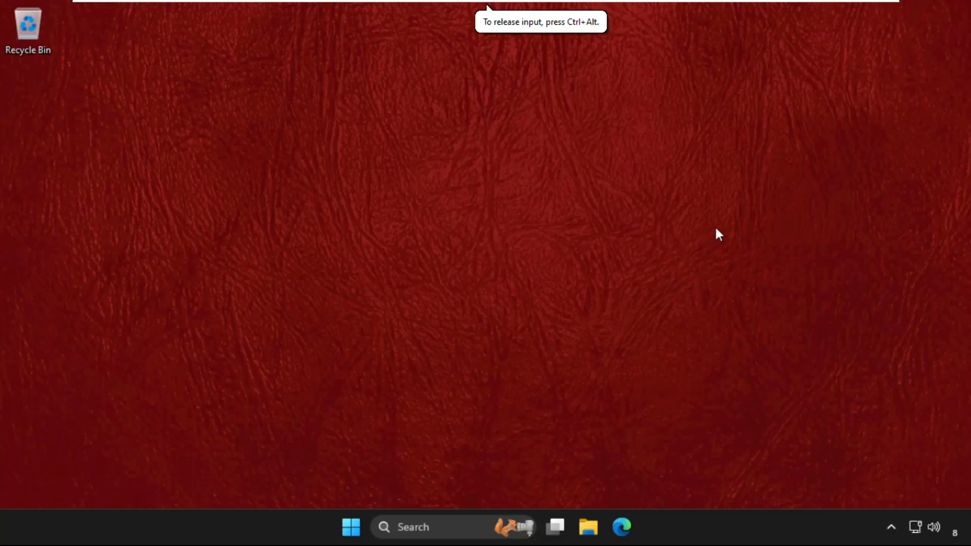
{"action": "mouse_move", "coordinate": [143, 238]}
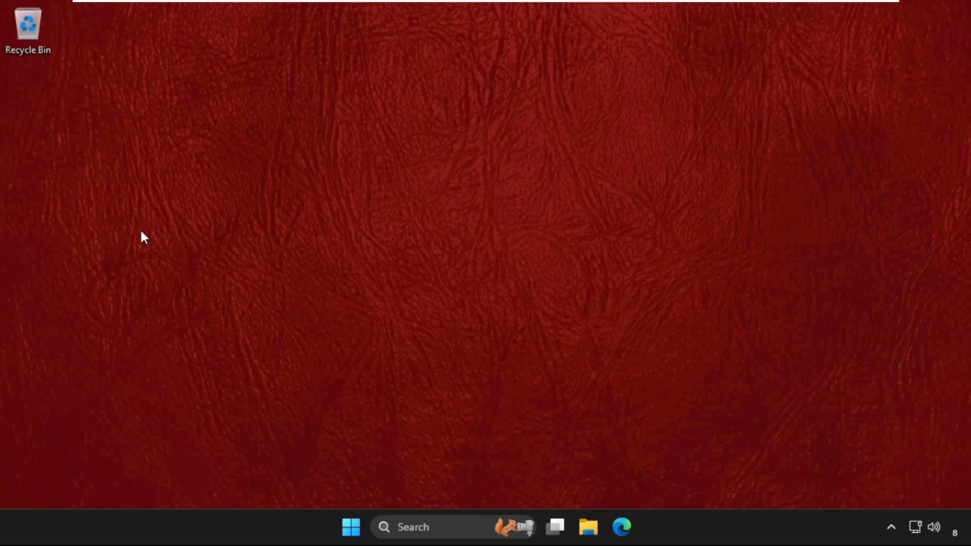
- Refresh the desktop, then search Windows for "device manager" and open Device Manager
{"action": "right_click", "coordinate": [143, 237]}
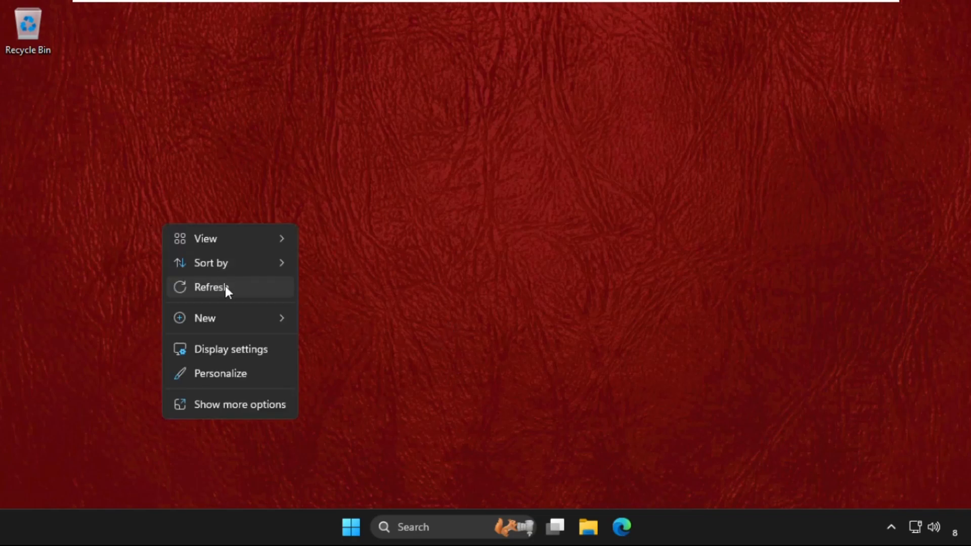
{"action": "left_click", "coordinate": [212, 286]}
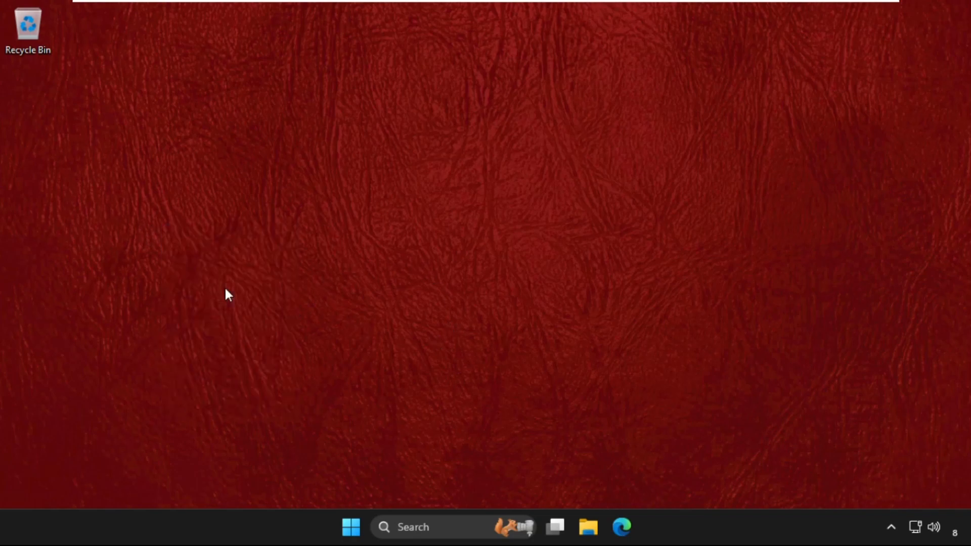
{"action": "mouse_move", "coordinate": [597, 208]}
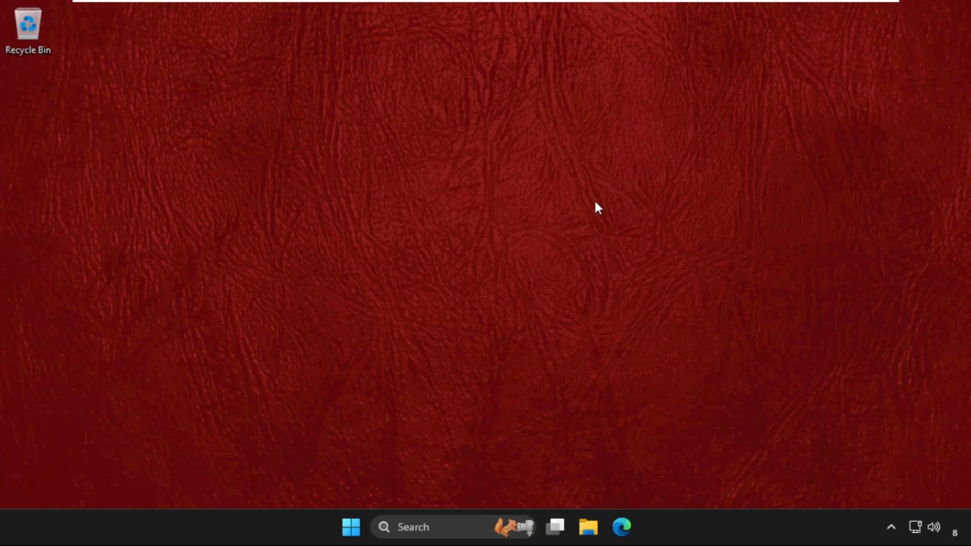
{"action": "mouse_move", "coordinate": [588, 206]}
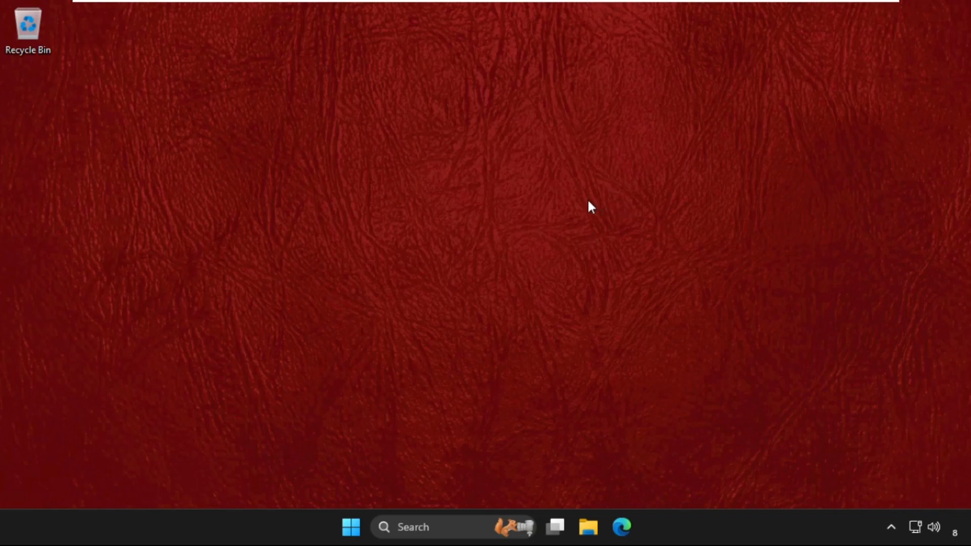
{"action": "mouse_move", "coordinate": [461, 371]}
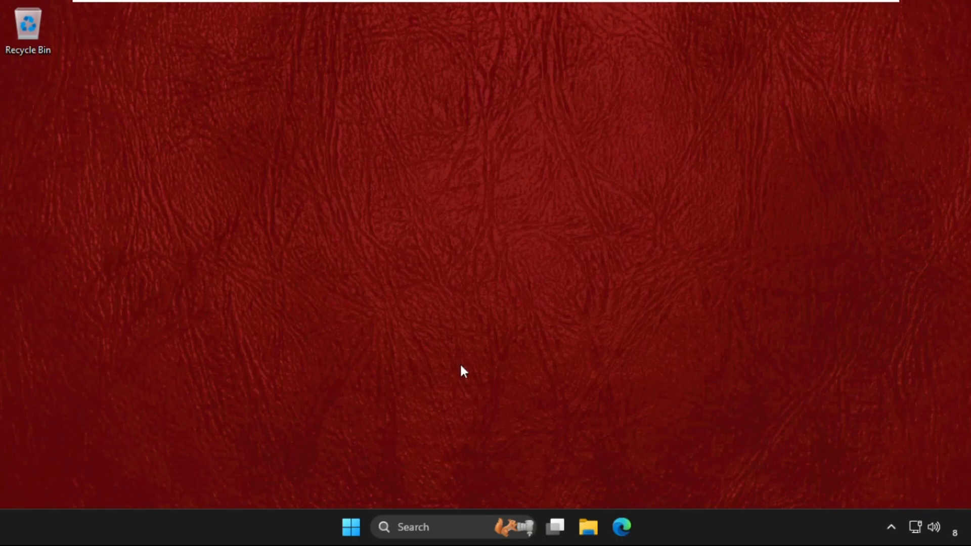
{"action": "mouse_move", "coordinate": [440, 519]}
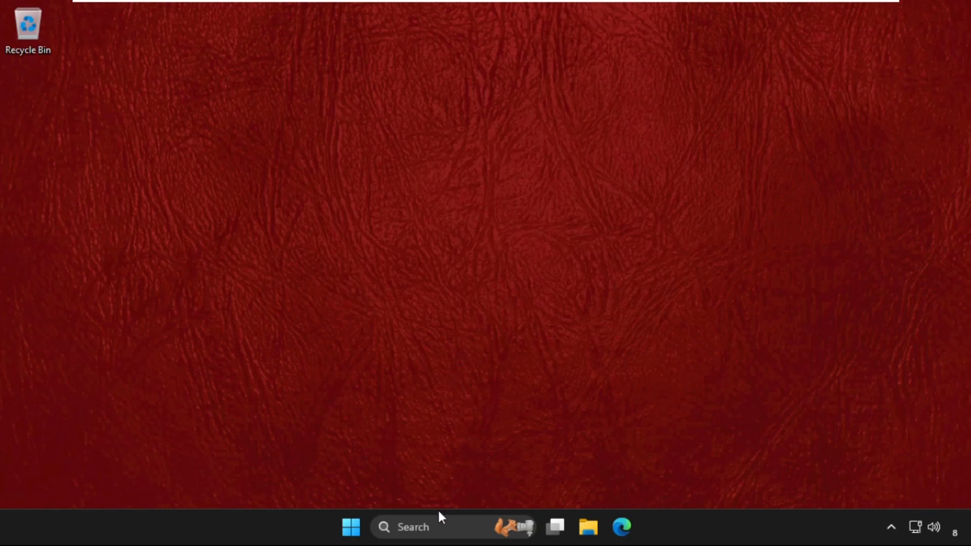
{"action": "left_click", "coordinate": [413, 527]}
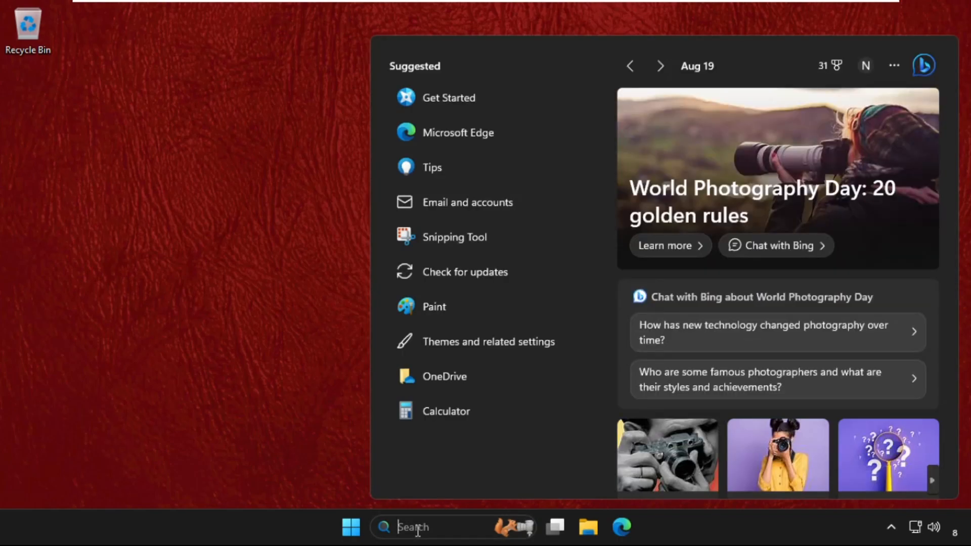
{"action": "type", "text": "device"}
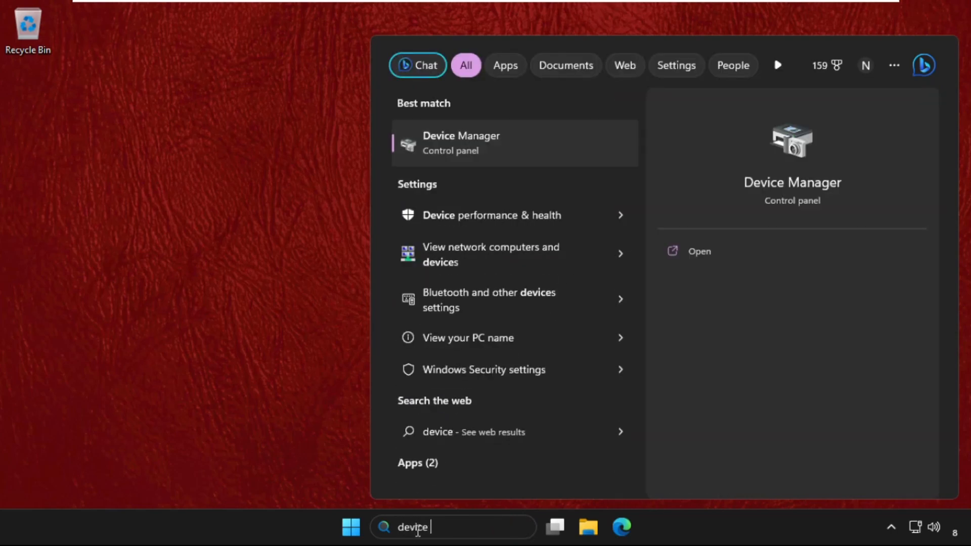
{"action": "type", "text": "manager"}
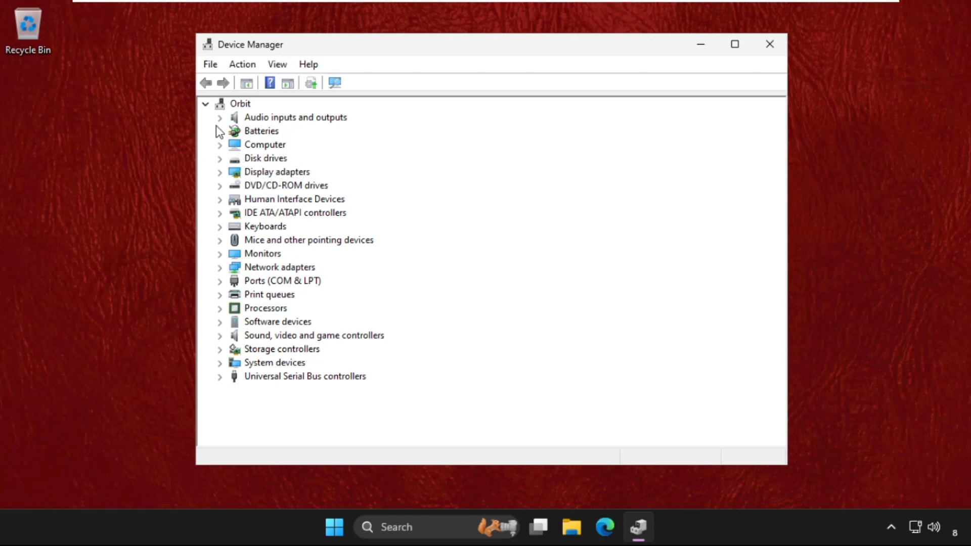
{"action": "mouse_move", "coordinate": [285, 126]}
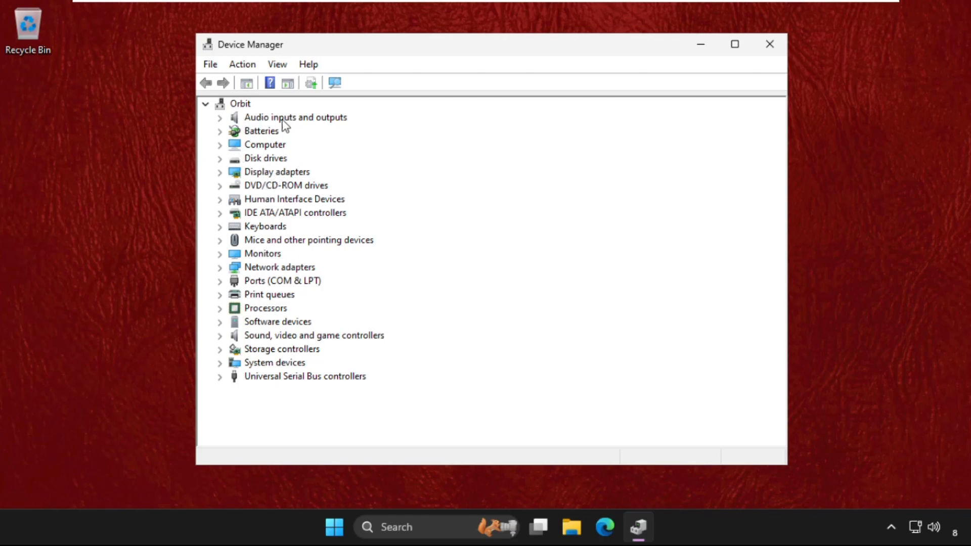
{"action": "mouse_move", "coordinate": [228, 131]}
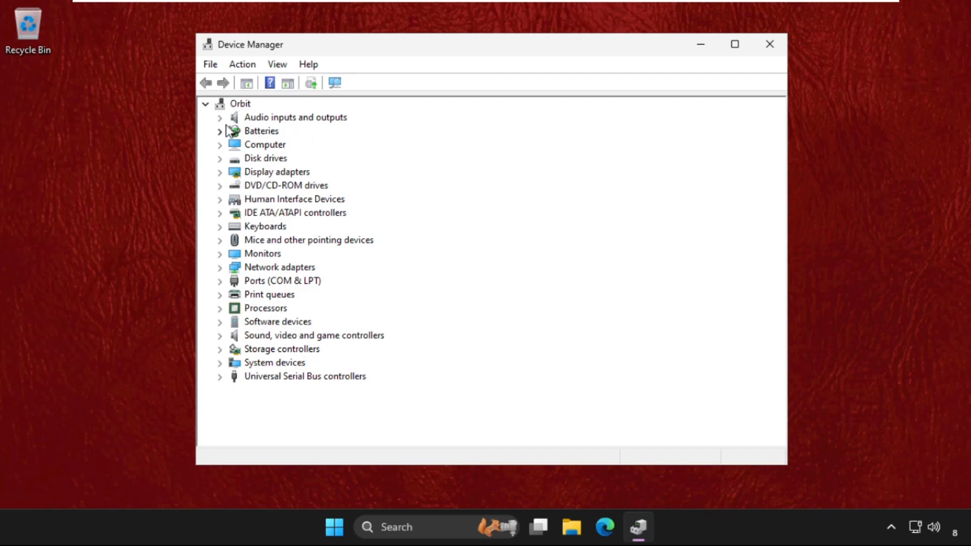
- Open the Microphone's properties under Audio inputs and outputs and start Update Driver from the Driver tab
{"action": "left_click", "coordinate": [219, 117]}
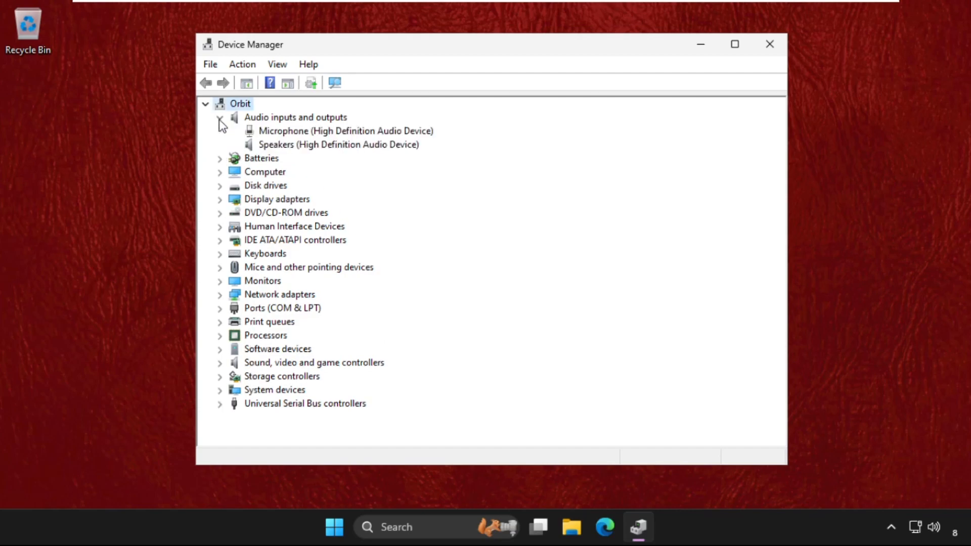
{"action": "left_click", "coordinate": [220, 117]}
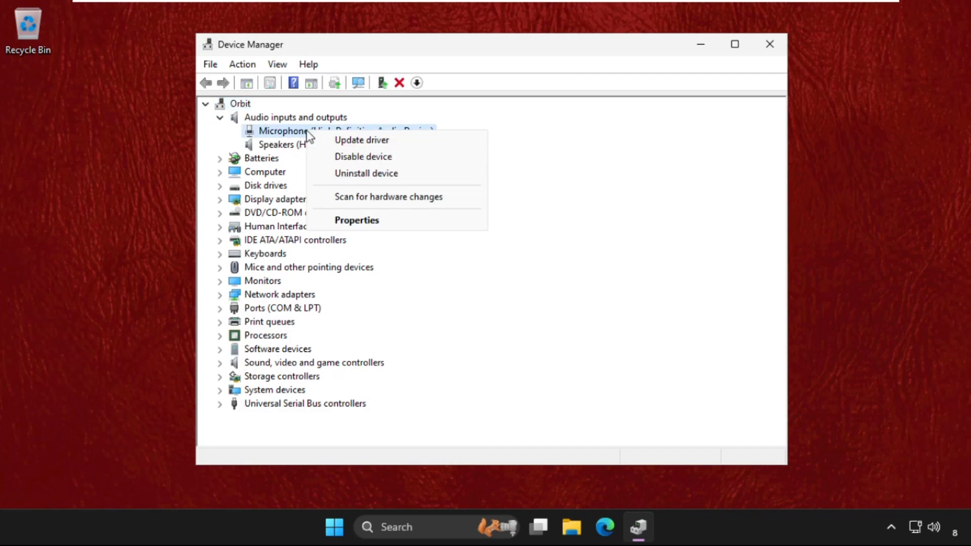
{"action": "left_click", "coordinate": [356, 219]}
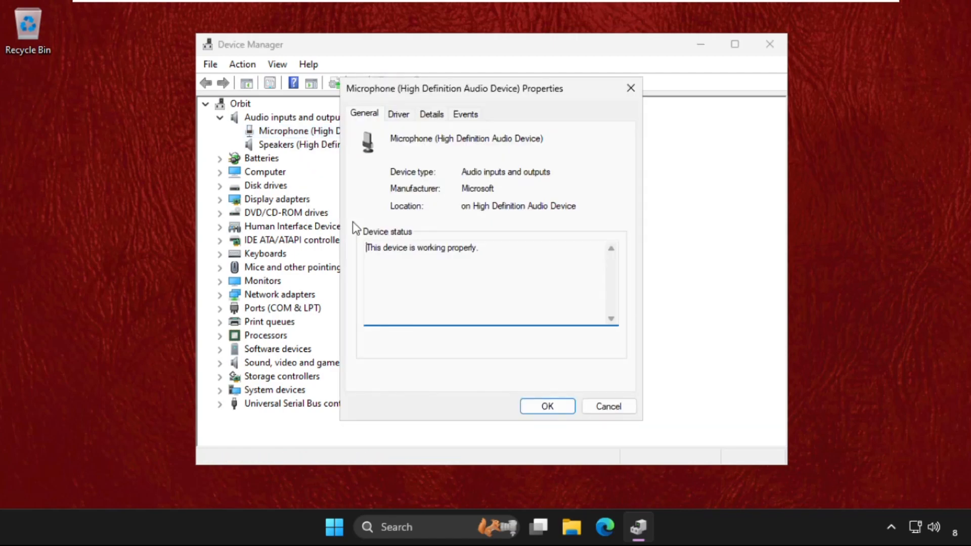
{"action": "left_click", "coordinate": [399, 114]}
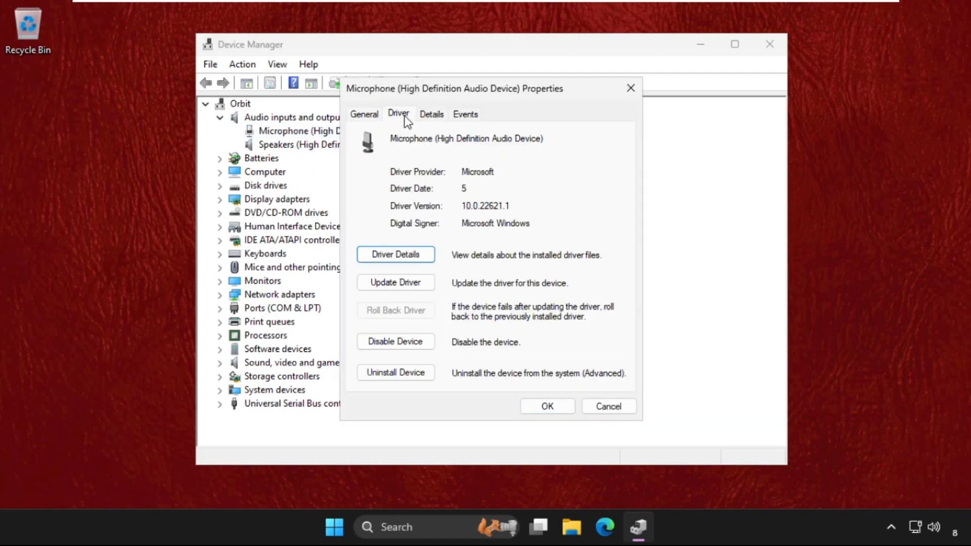
{"action": "left_click", "coordinate": [396, 282]}
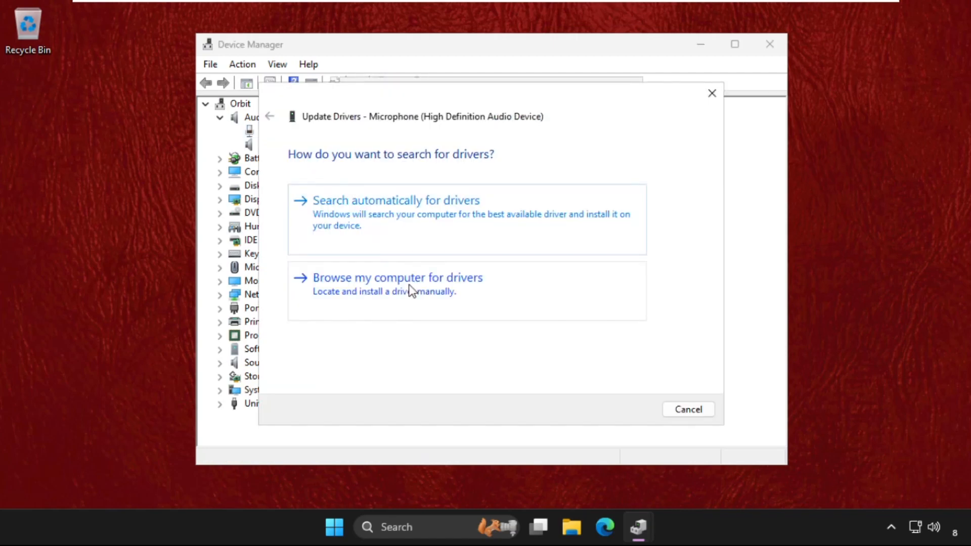
{"action": "mouse_move", "coordinate": [304, 234]}
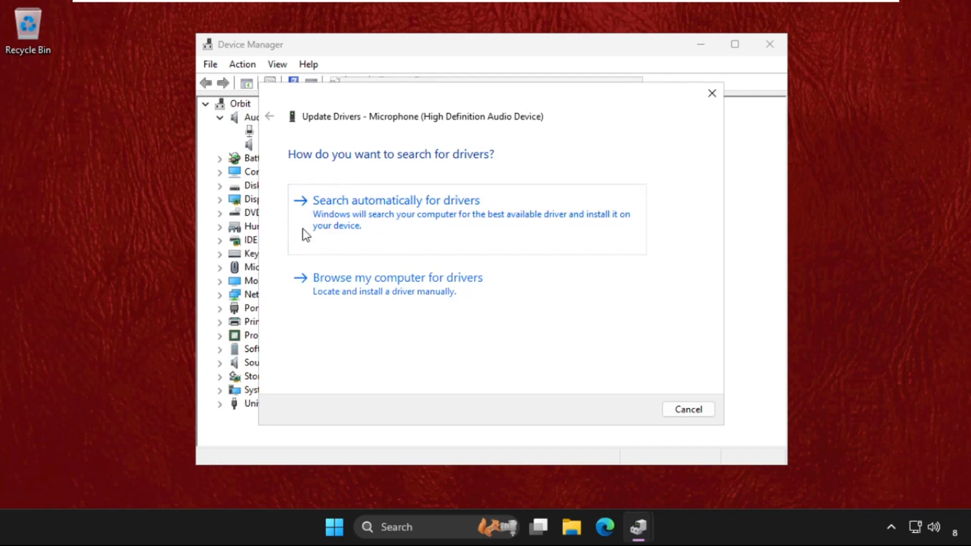
{"action": "mouse_move", "coordinate": [341, 223]}
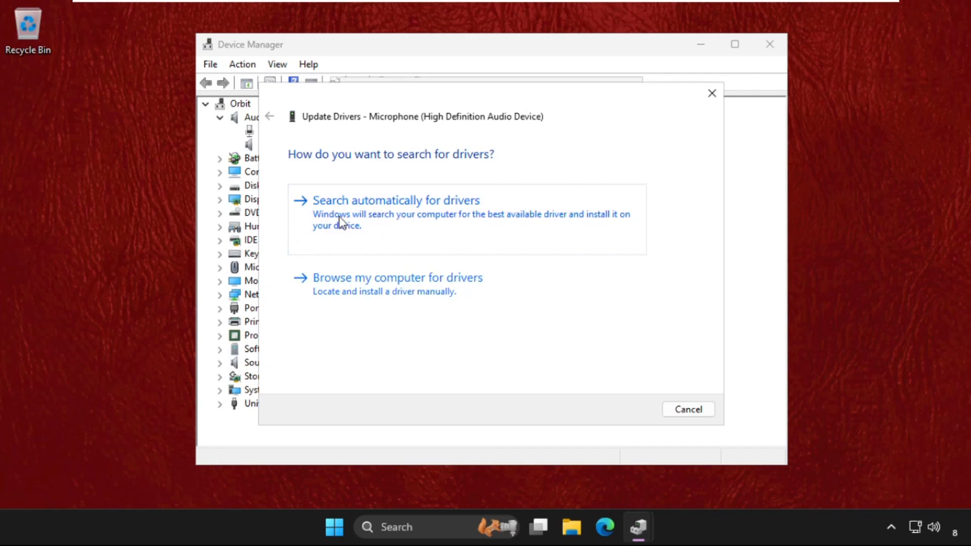
- Search automatically for microphone drivers, see the best driver is already installed, and close the wizard
{"action": "left_click", "coordinate": [395, 201]}
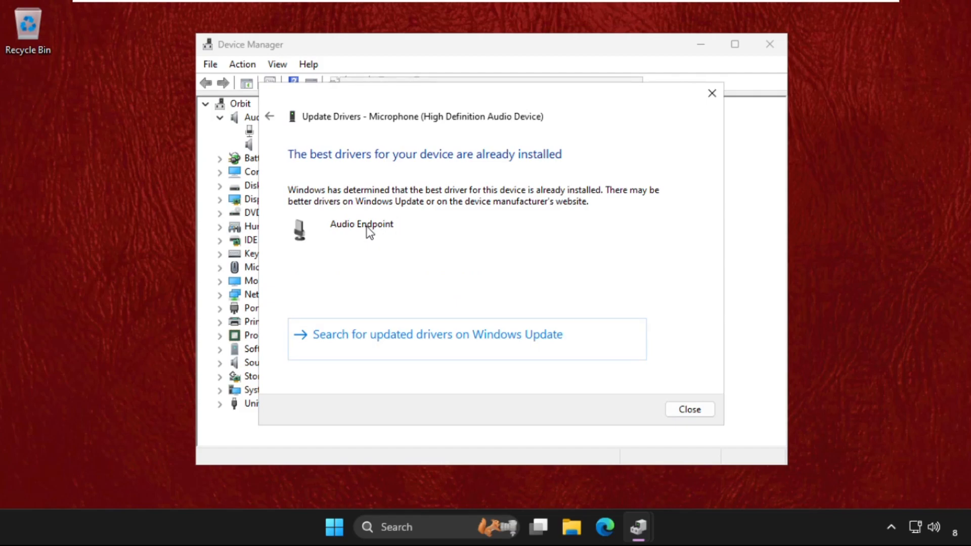
{"action": "mouse_move", "coordinate": [457, 166]}
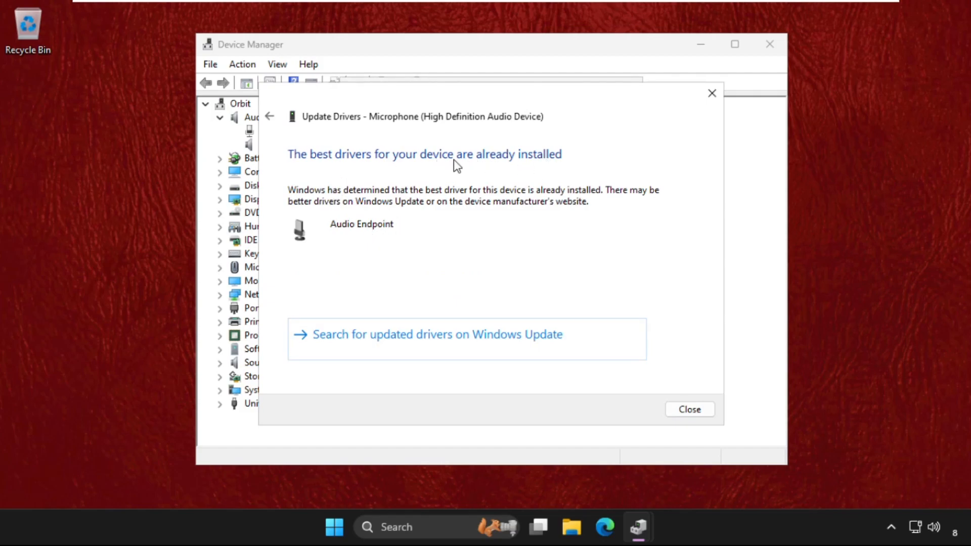
{"action": "mouse_move", "coordinate": [711, 93]}
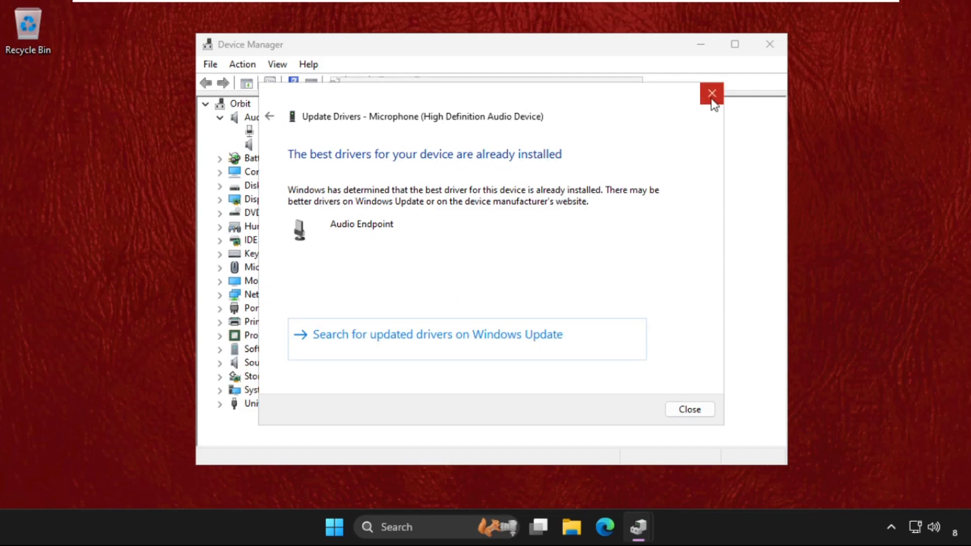
{"action": "left_click", "coordinate": [712, 94]}
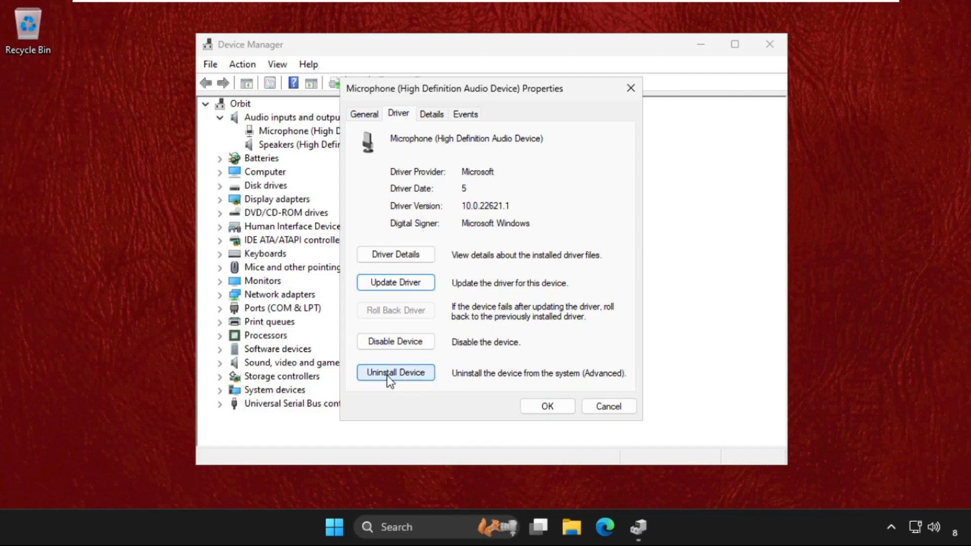
{"action": "mouse_move", "coordinate": [400, 253]}
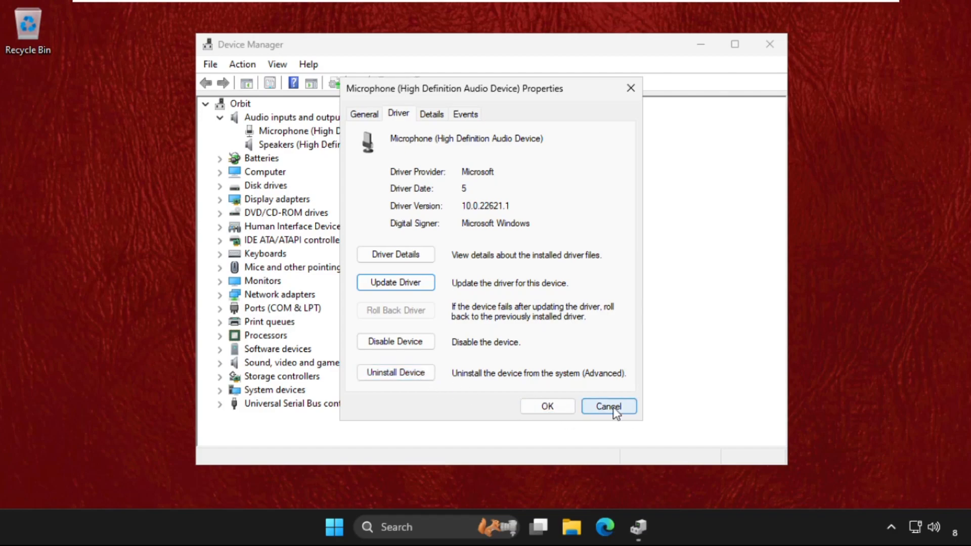
- Cancel the Microphone Properties dialog and close Device Manager, returning to the desktop
{"action": "left_click", "coordinate": [608, 407]}
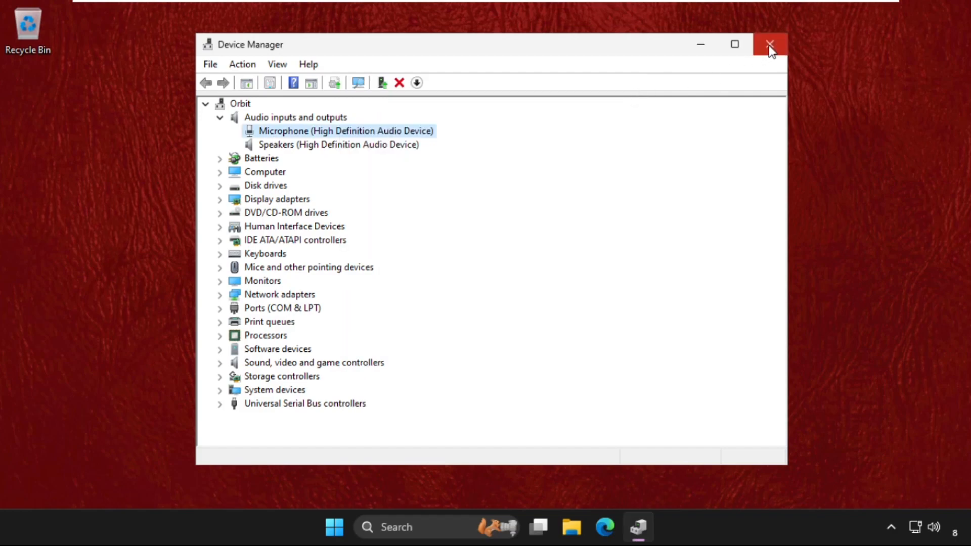
{"action": "mouse_move", "coordinate": [340, 127]}
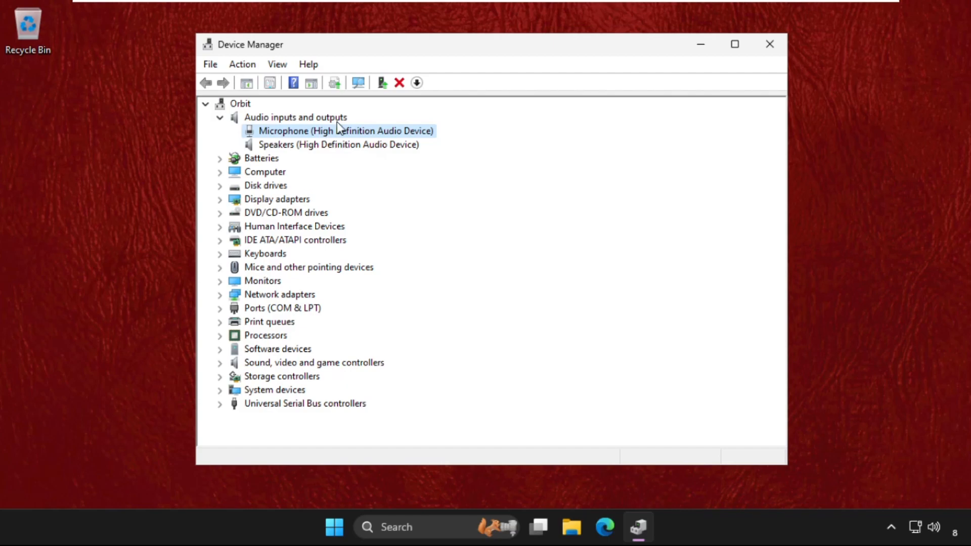
{"action": "left_click", "coordinate": [770, 44]}
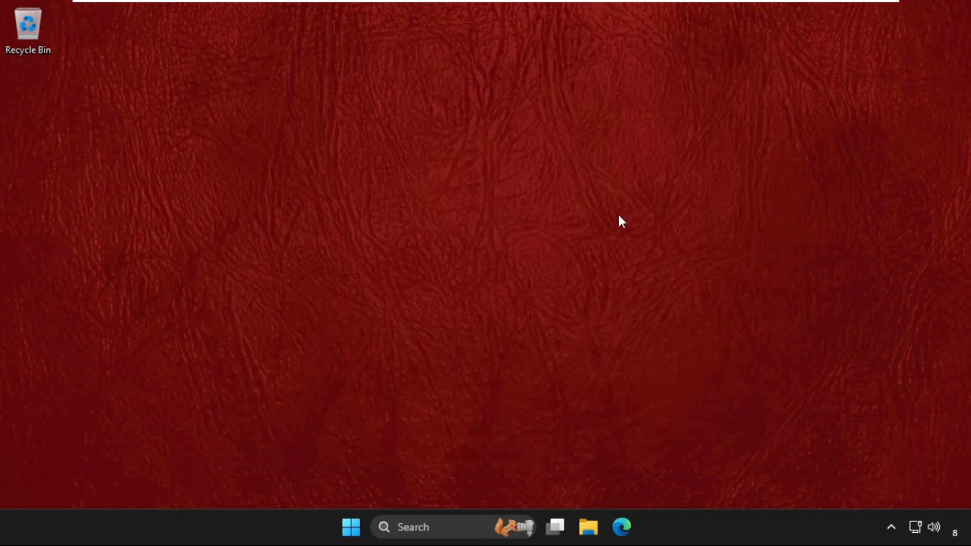
- Open Control Panel's All Items large-icon view and scroll down to Sound
{"action": "left_click", "coordinate": [413, 526]}
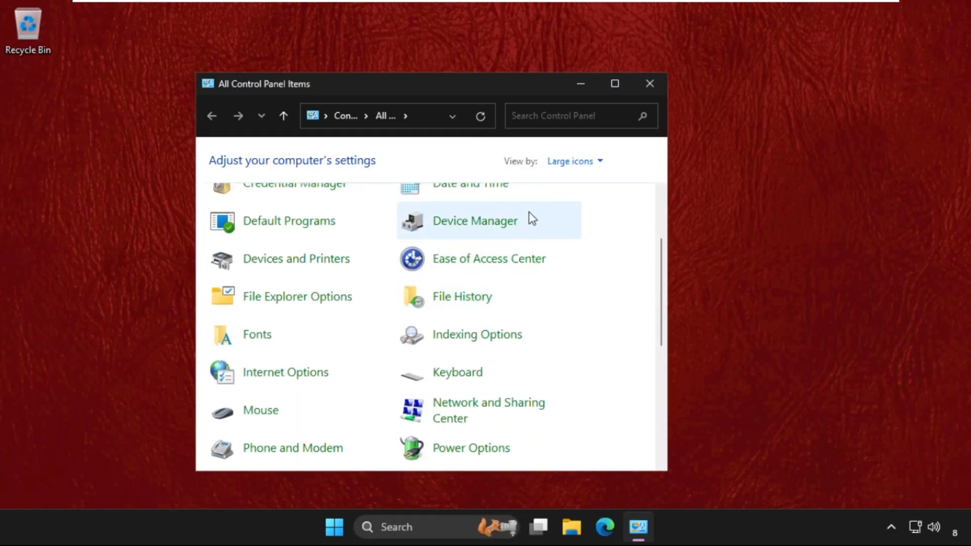
{"action": "left_click", "coordinate": [573, 160]}
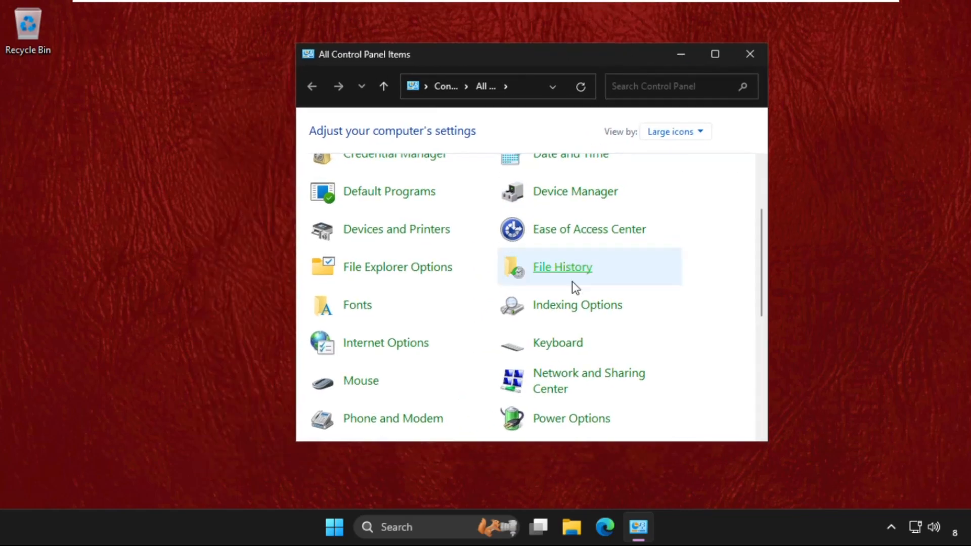
{"action": "mouse_move", "coordinate": [691, 345]}
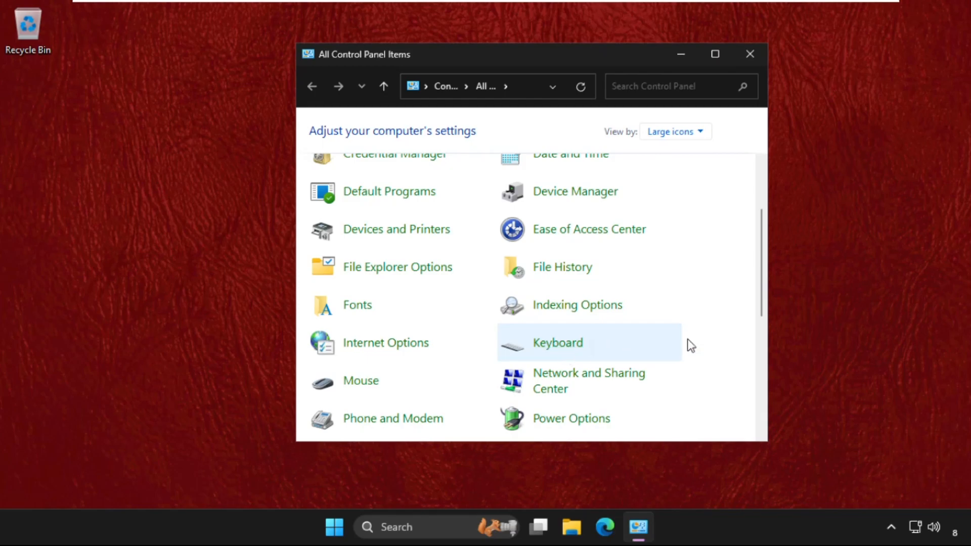
{"action": "scroll", "scroll_direction": "down", "scroll_amount": 3}
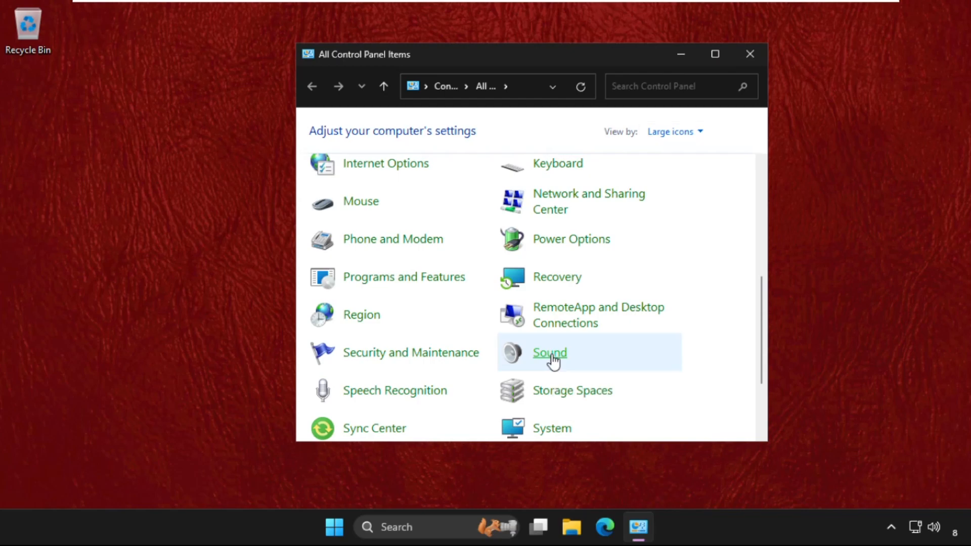
- Open the Sound dialog on its Recording tab showing the Microphone as default device
{"action": "left_click", "coordinate": [548, 352]}
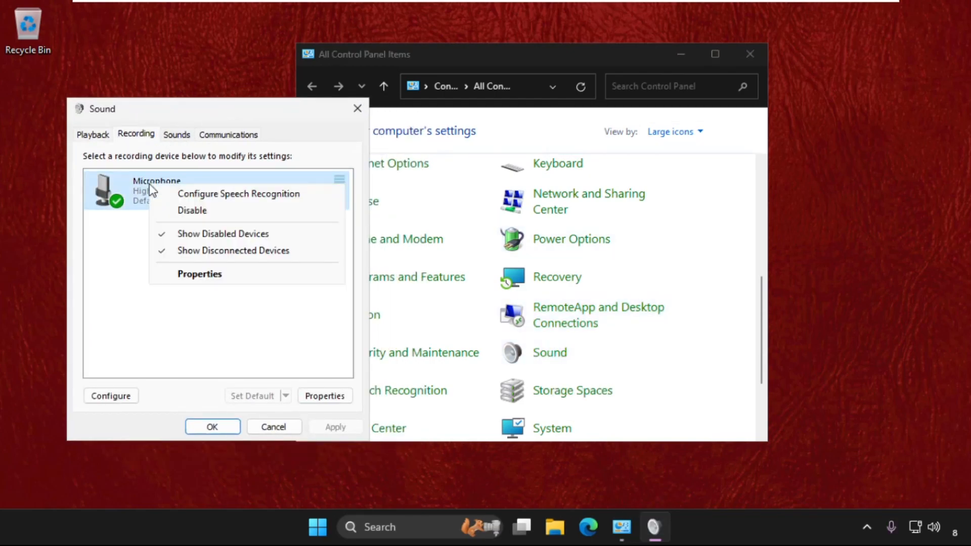
{"action": "left_click", "coordinate": [192, 211]}
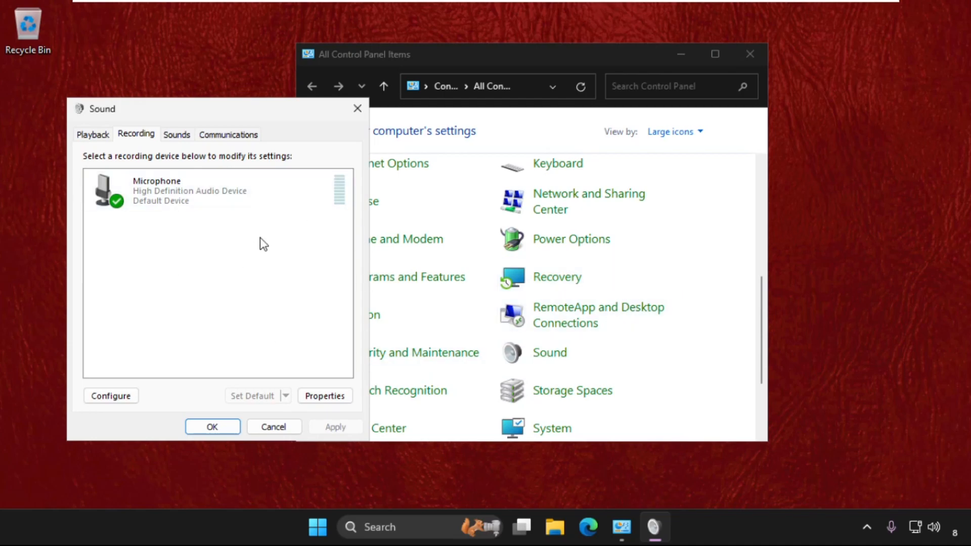
{"action": "mouse_move", "coordinate": [621, 527]}
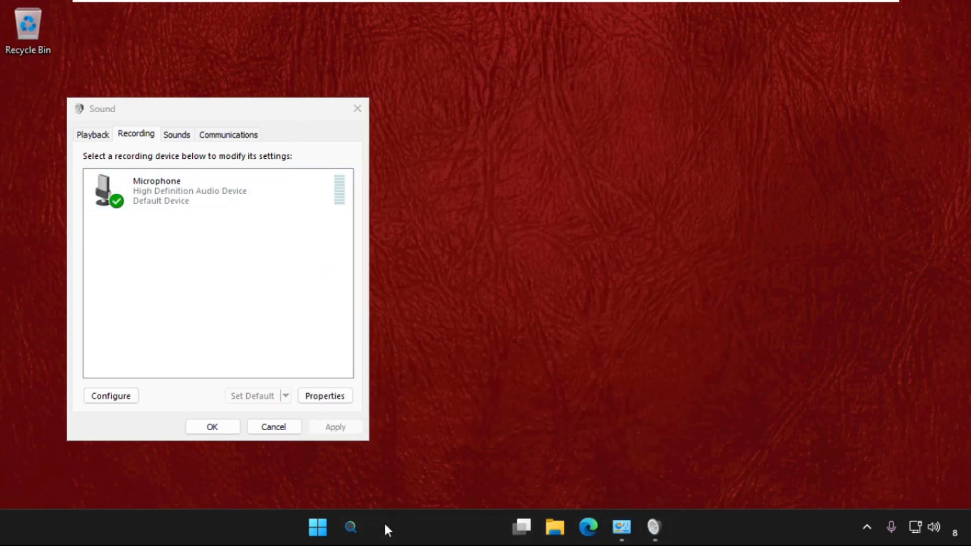
- Open the Start menu's power options showing Shut down and Restart
{"action": "left_click", "coordinate": [350, 527]}
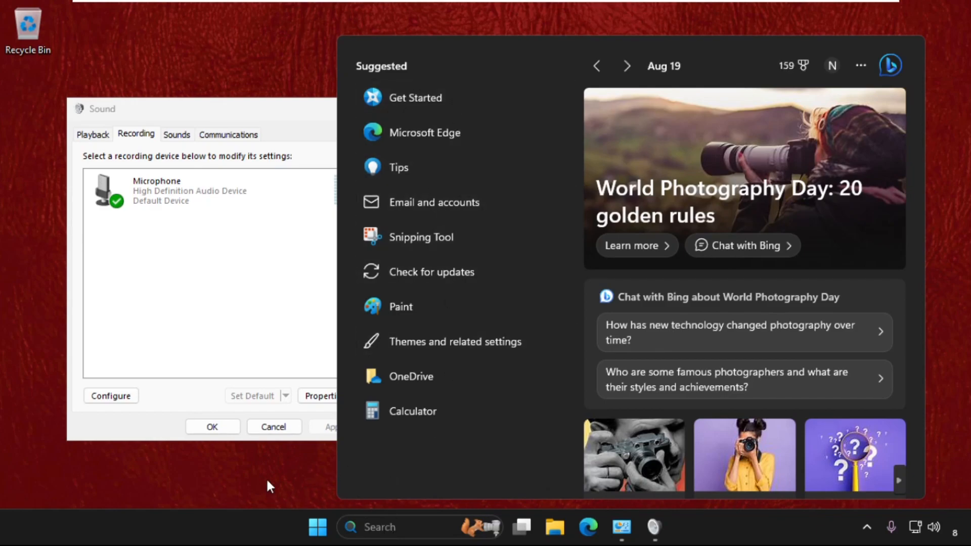
{"action": "left_click", "coordinate": [317, 527]}
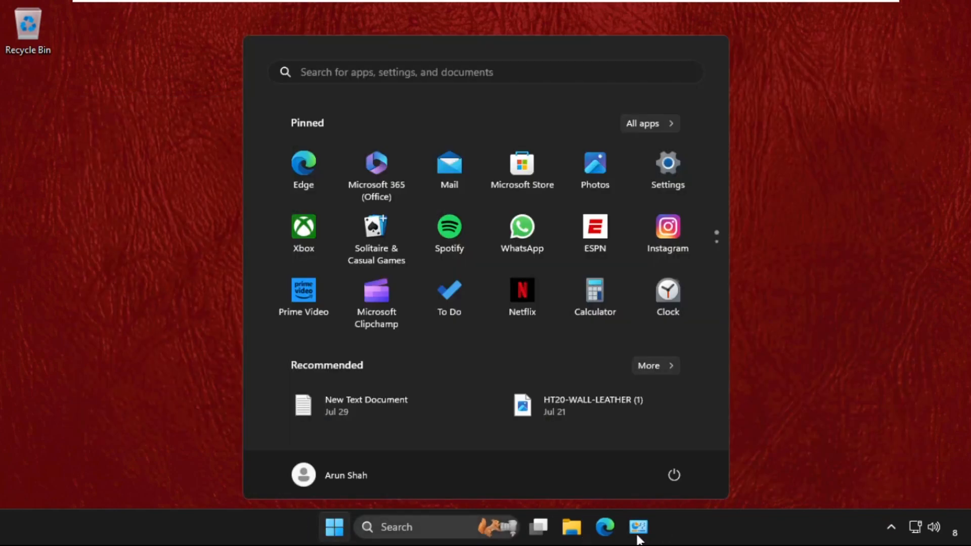
{"action": "left_click", "coordinate": [674, 476]}
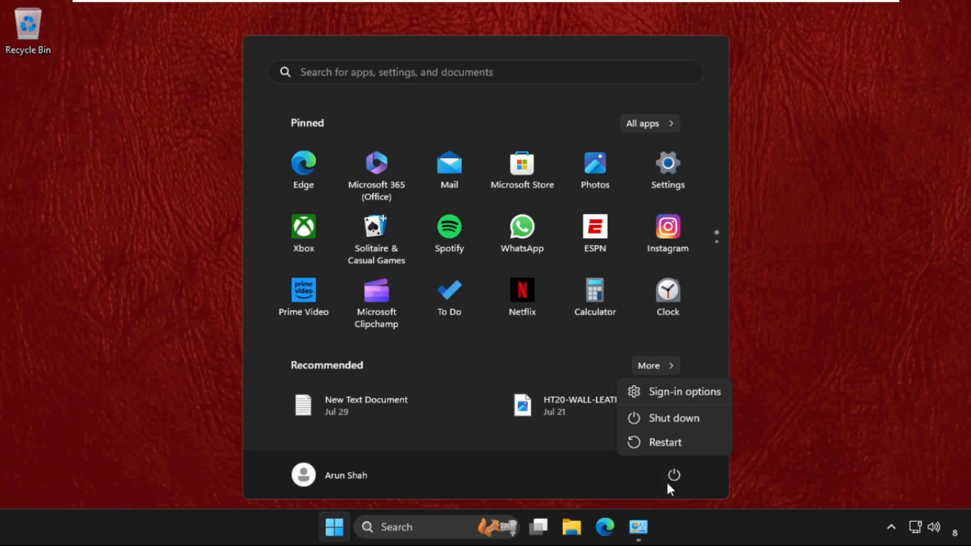
{"action": "mouse_move", "coordinate": [659, 494]}
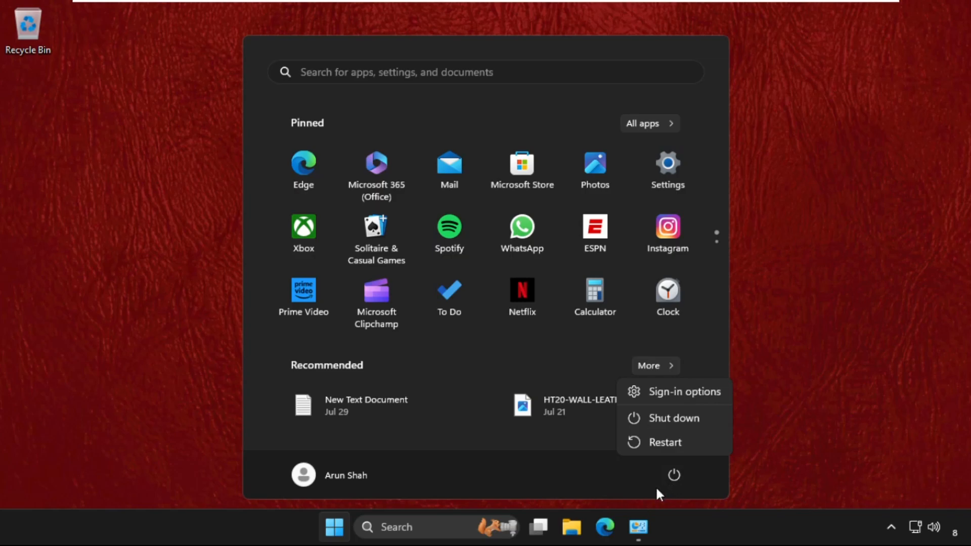
{"action": "mouse_move", "coordinate": [664, 442]}
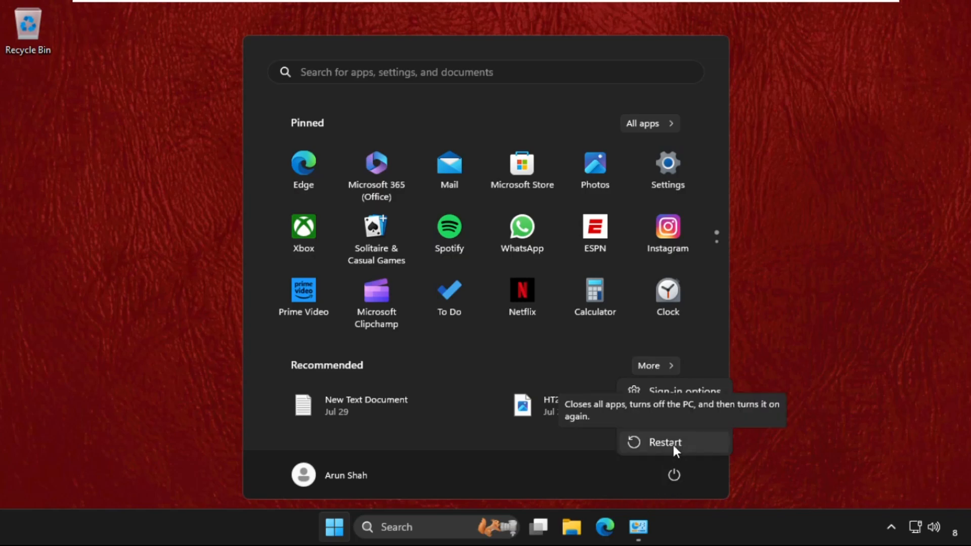